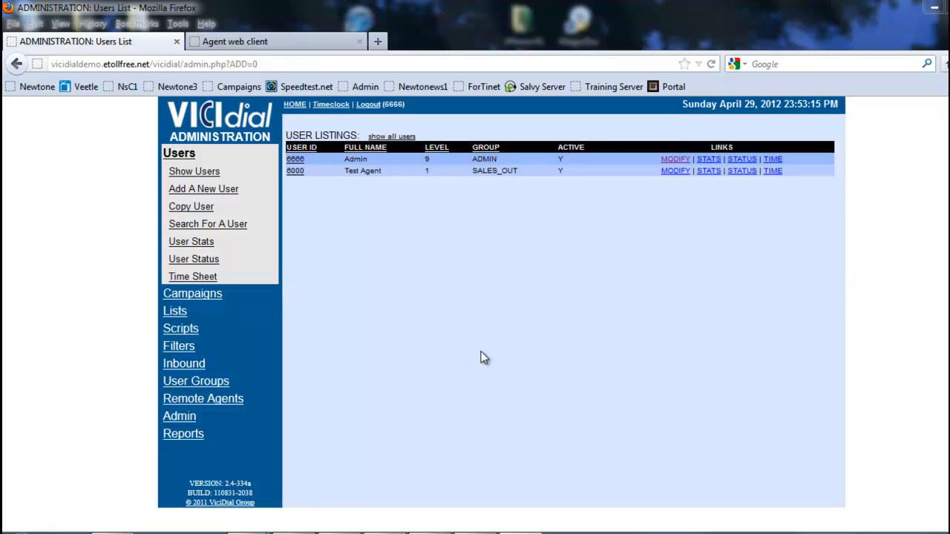
{"action": "mouse_move", "coordinate": [174, 184]}
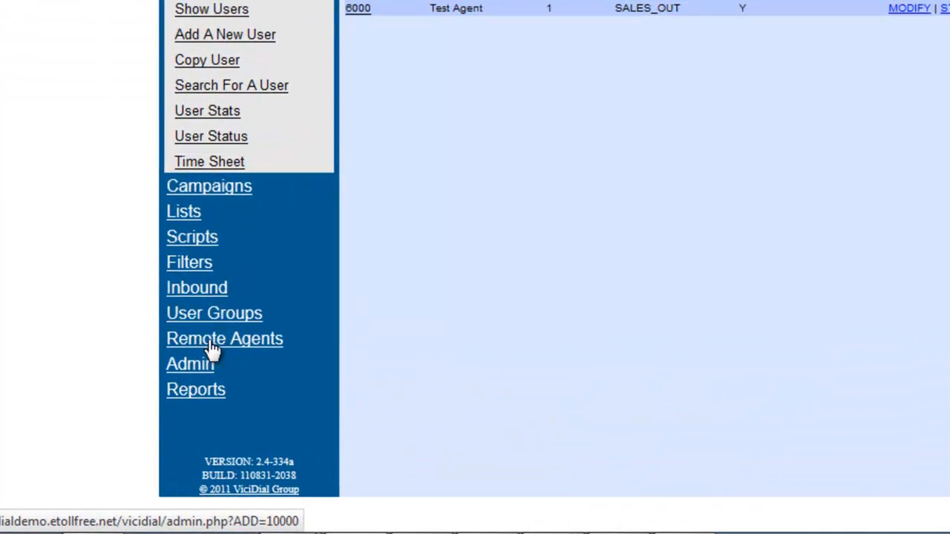
- Expand the Remote Agents section in the admin menu
{"action": "left_click", "coordinate": [224, 338]}
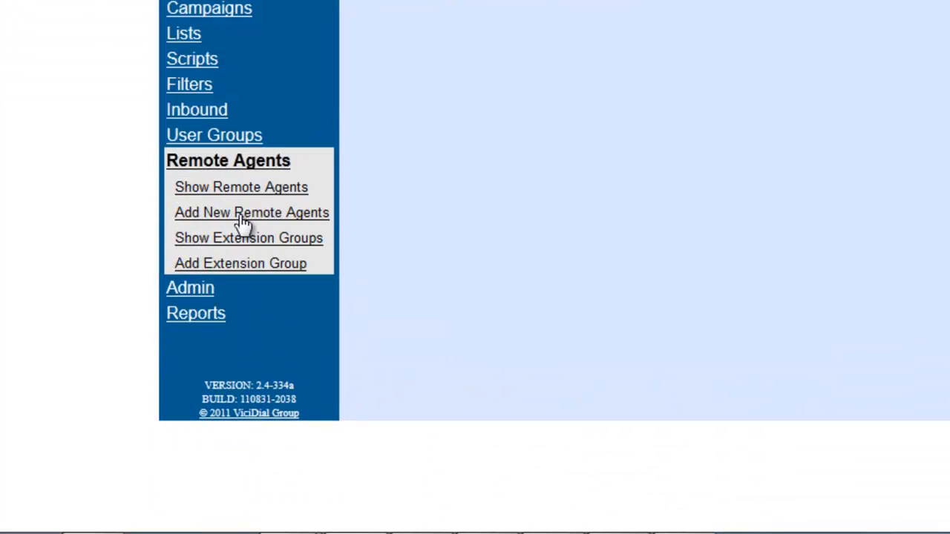
- Start a new remote agent with User ID 6000 and 1 line
{"action": "left_click", "coordinate": [252, 213]}
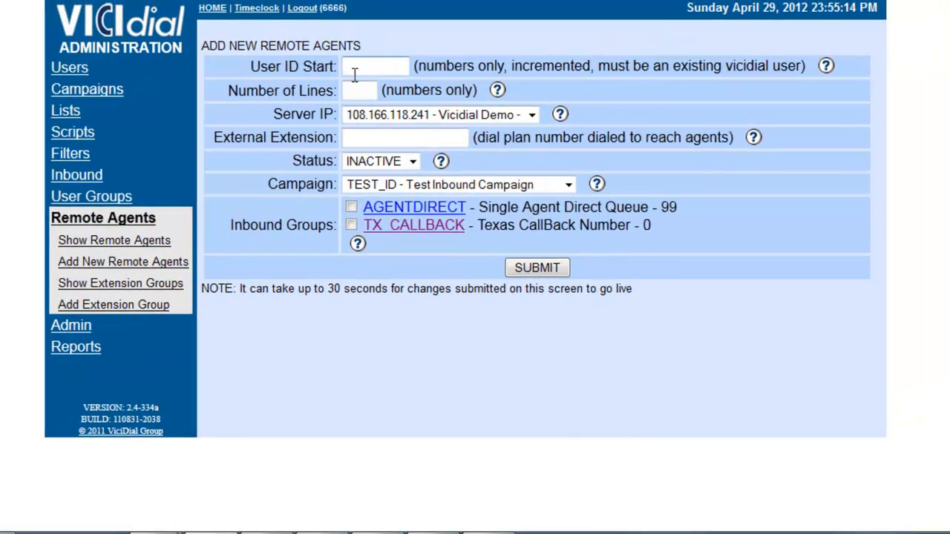
{"action": "type", "text": "6000"}
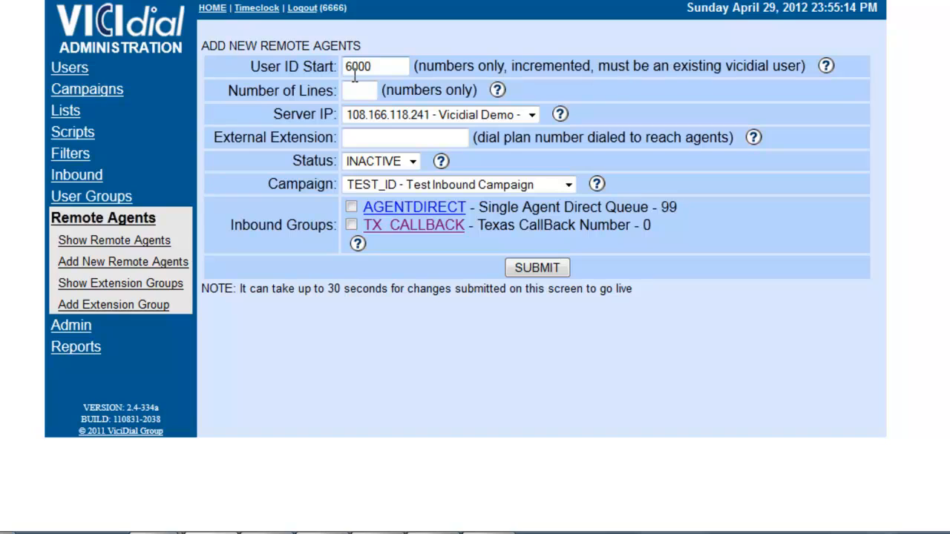
{"action": "left_click", "coordinate": [359, 90]}
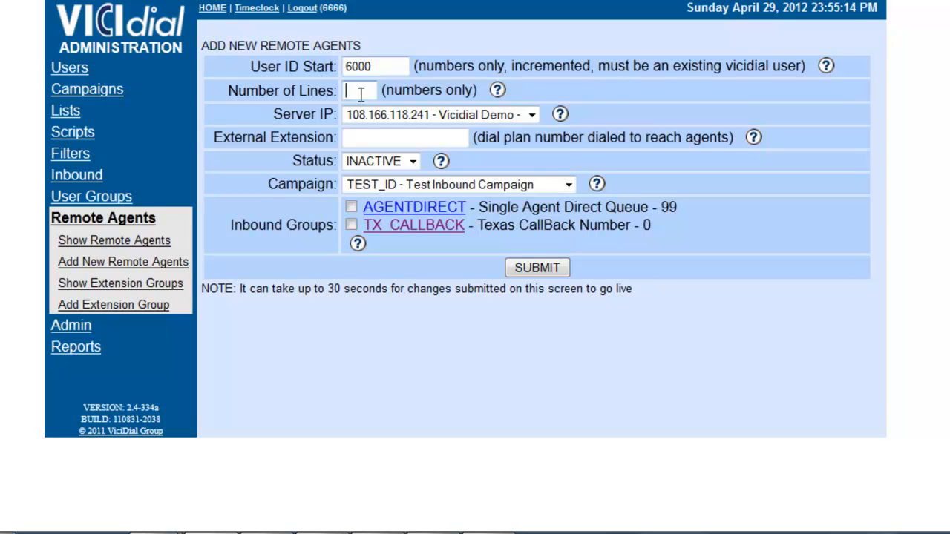
{"action": "type", "text": "1"}
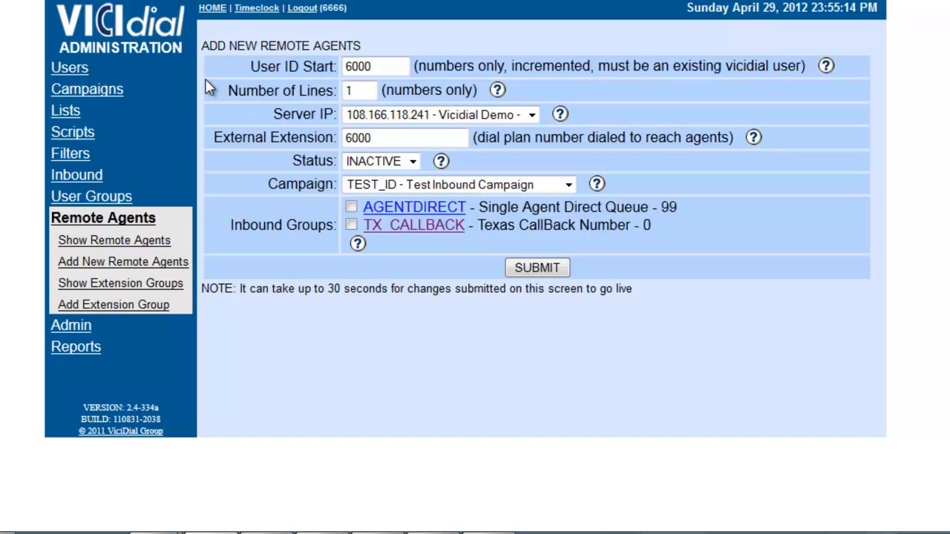
{"action": "mouse_move", "coordinate": [455, 178]}
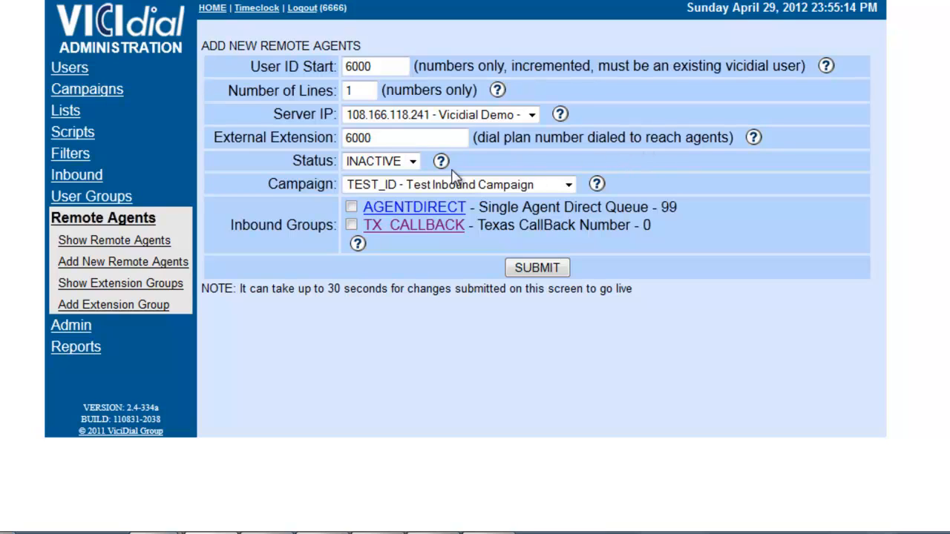
- Set status ACTIVE and campaign TEST_OUT, then submit the new remote agent
{"action": "left_click", "coordinate": [380, 160]}
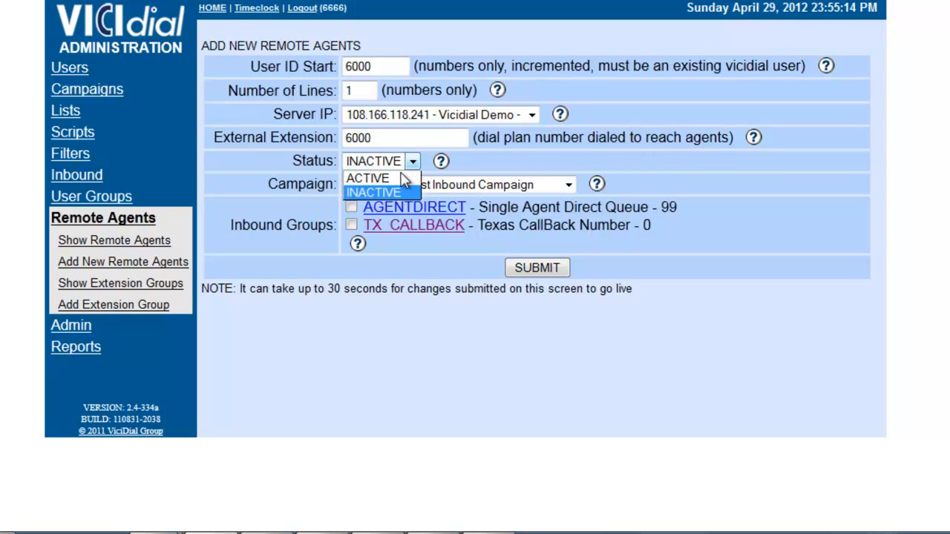
{"action": "left_click", "coordinate": [368, 179]}
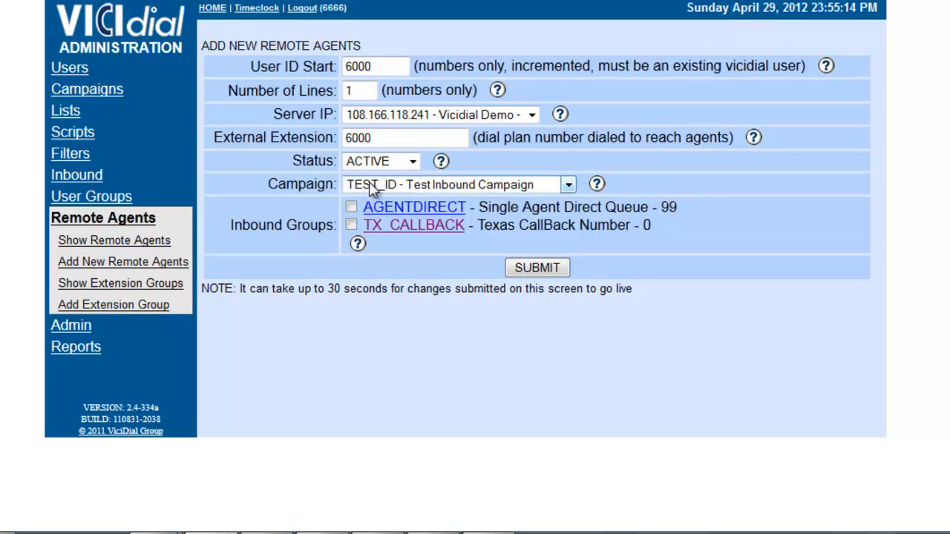
{"action": "left_click", "coordinate": [454, 184]}
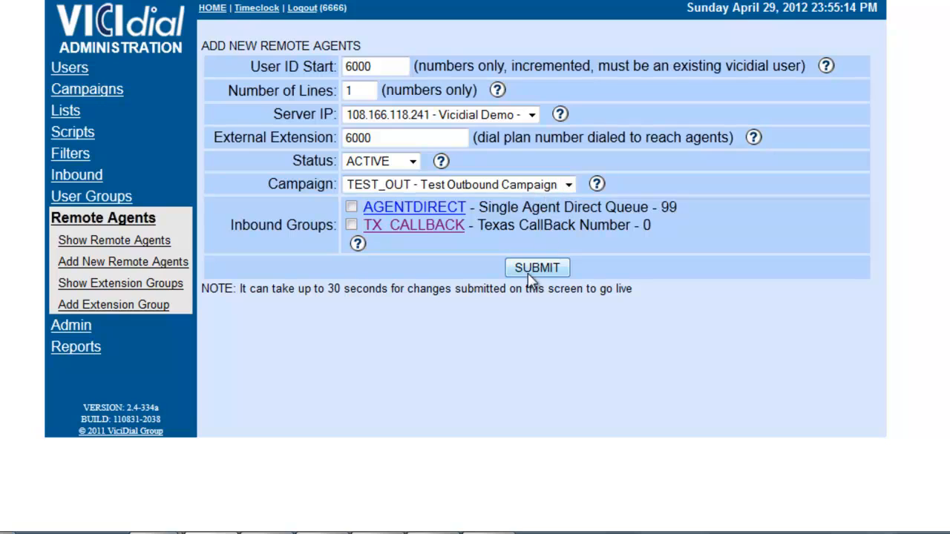
{"action": "left_click", "coordinate": [537, 268]}
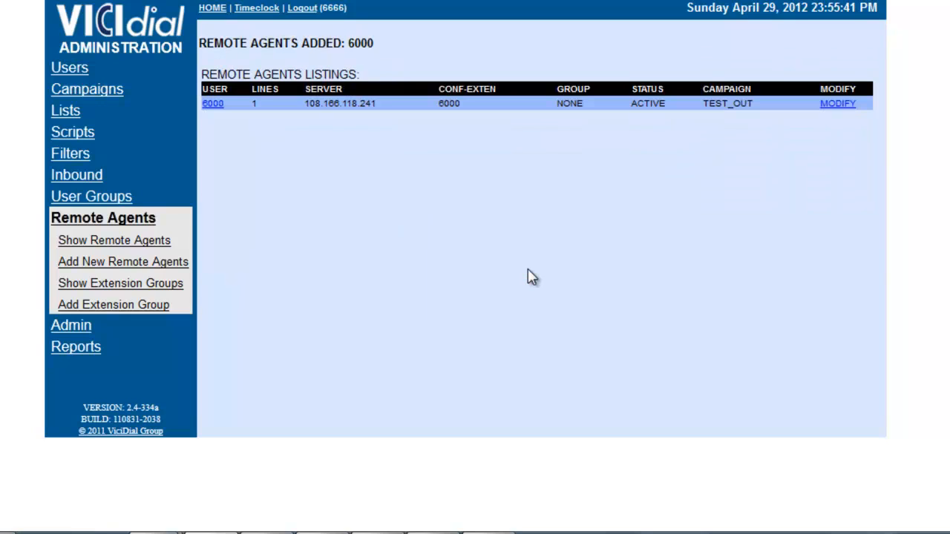
{"action": "mouse_move", "coordinate": [290, 104]}
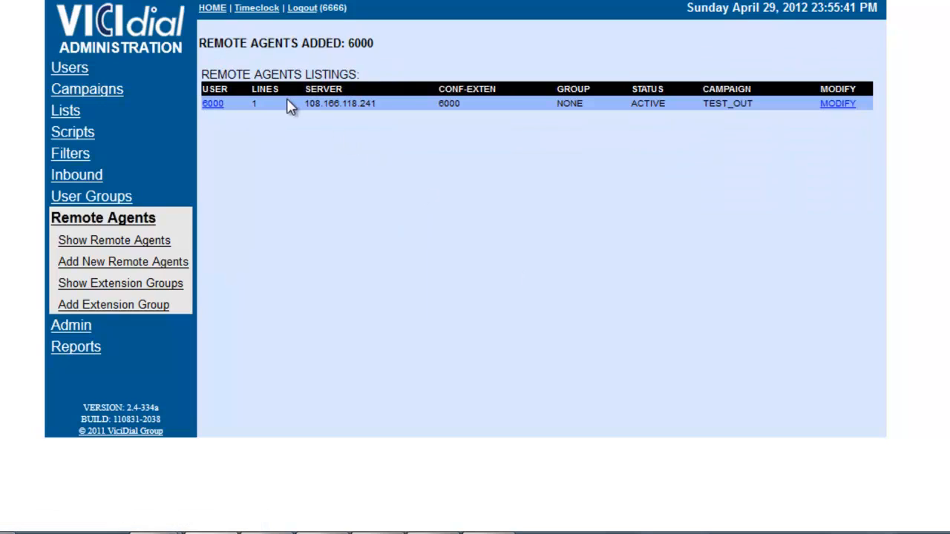
- Open the MODIFY screen for remote agent 6000
{"action": "left_click", "coordinate": [837, 104]}
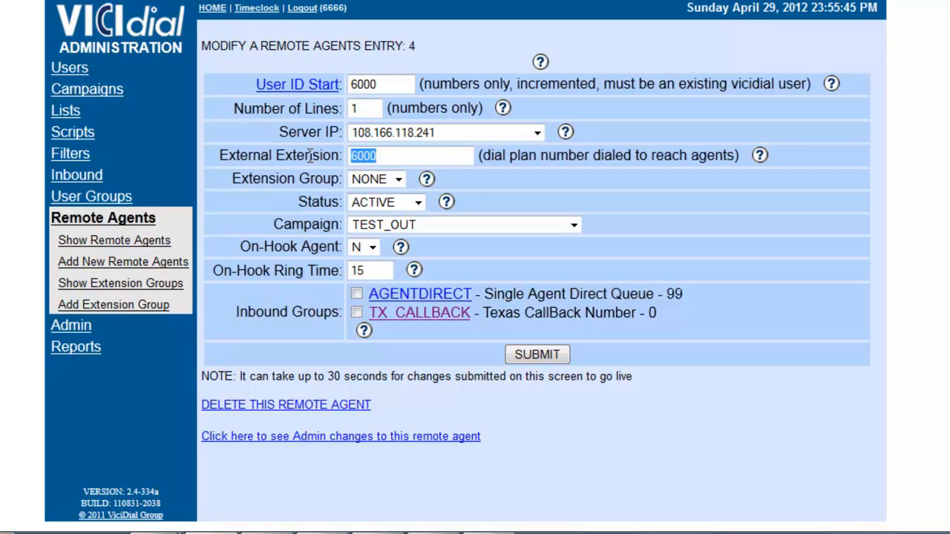
{"action": "type", "text": "9"}
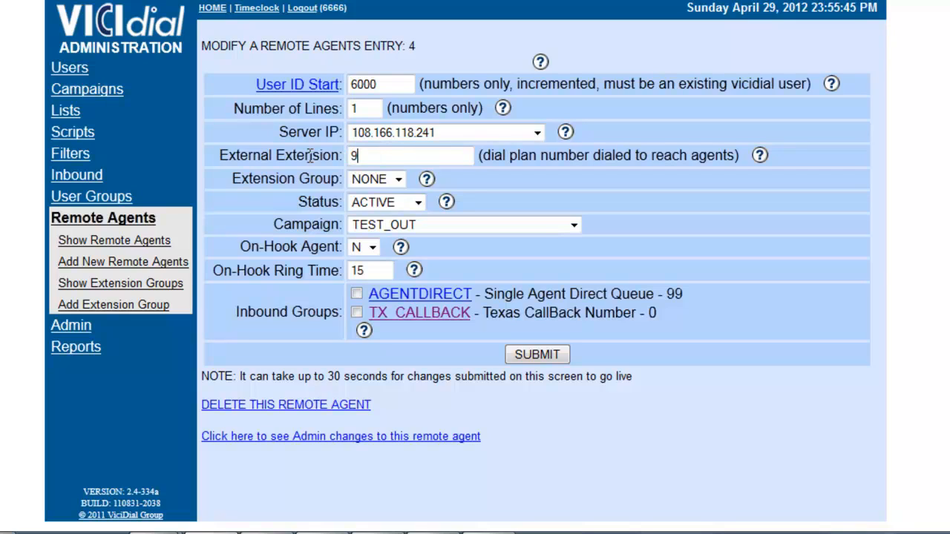
{"action": "type", "text": "3055551212"}
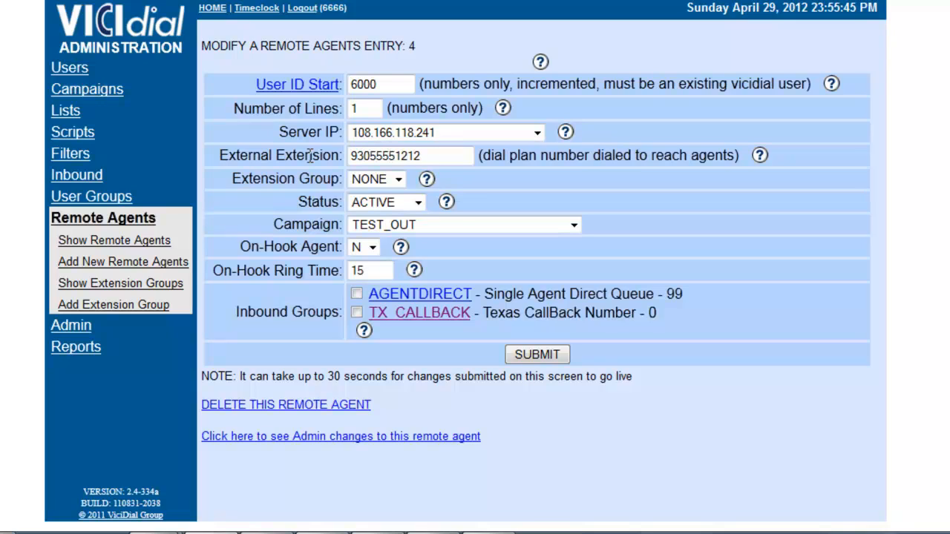
{"action": "left_click", "coordinate": [356, 312]}
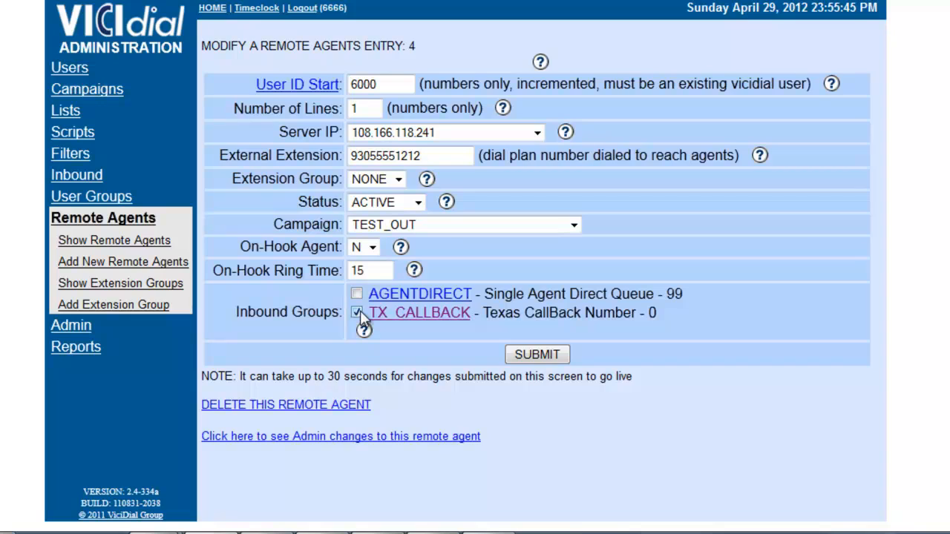
- Assign the TEST_ID campaign and submit the changes to agent 6000
{"action": "left_click", "coordinate": [463, 224]}
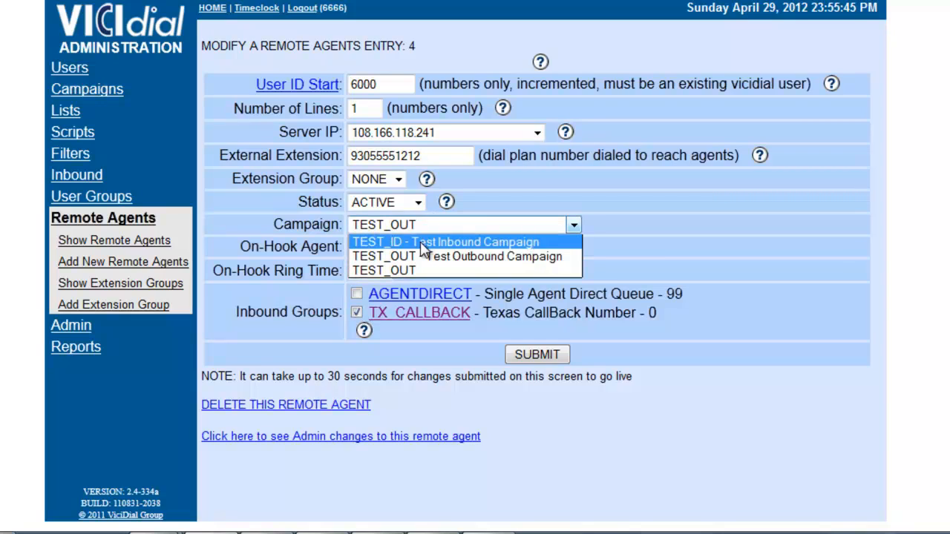
{"action": "left_click", "coordinate": [445, 242]}
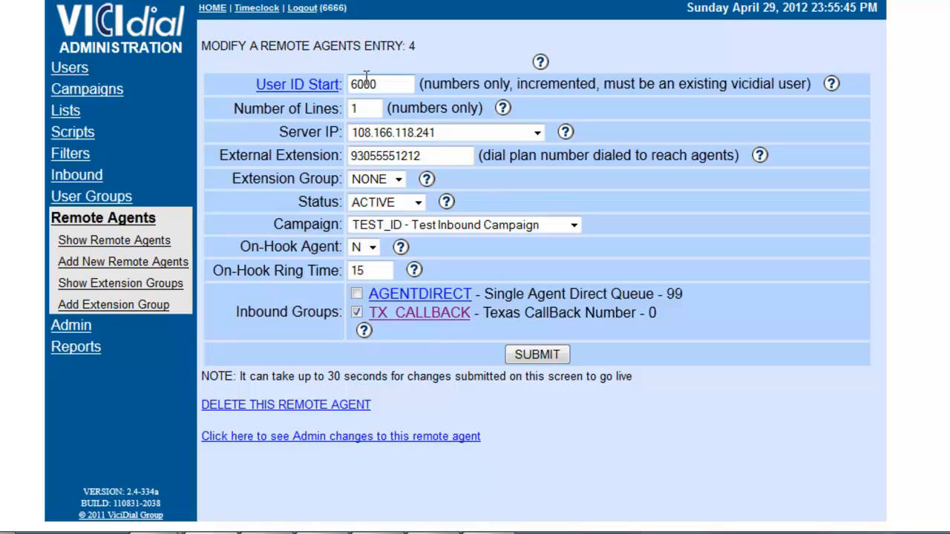
{"action": "triple_click", "coordinate": [410, 156]}
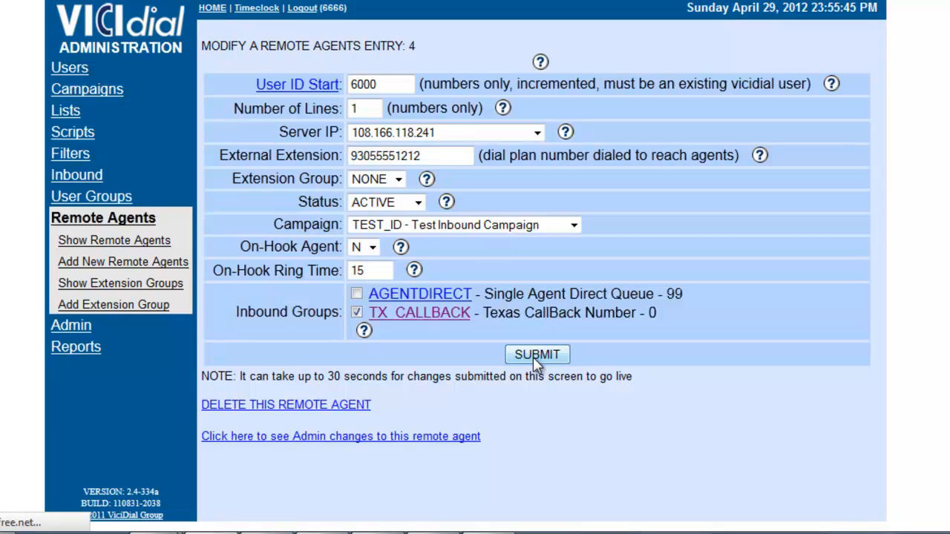
{"action": "left_click", "coordinate": [538, 353]}
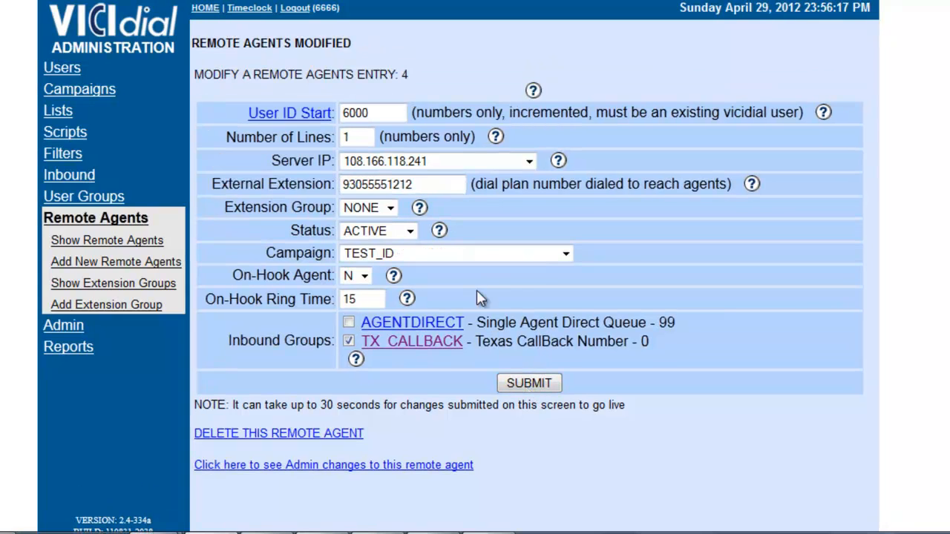
{"action": "mouse_move", "coordinate": [95, 117]}
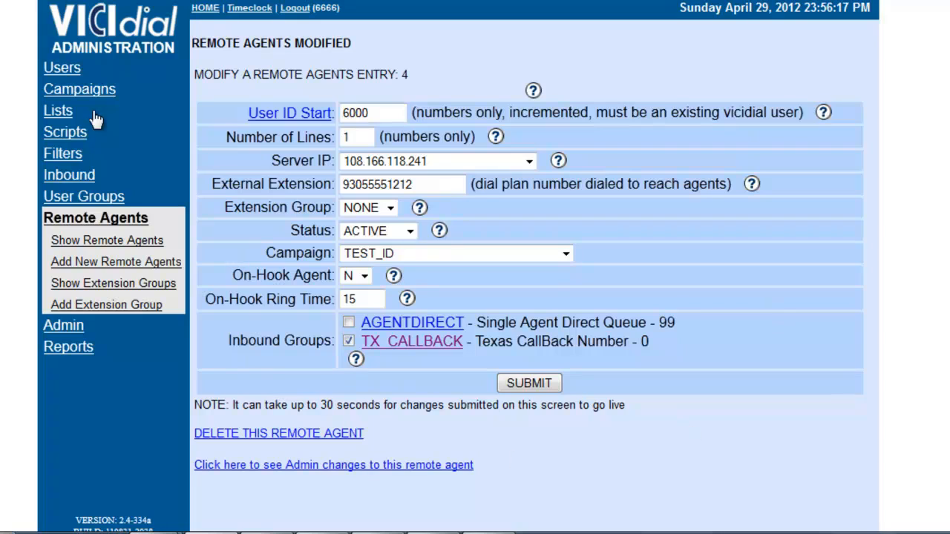
{"action": "mouse_move", "coordinate": [544, 362]}
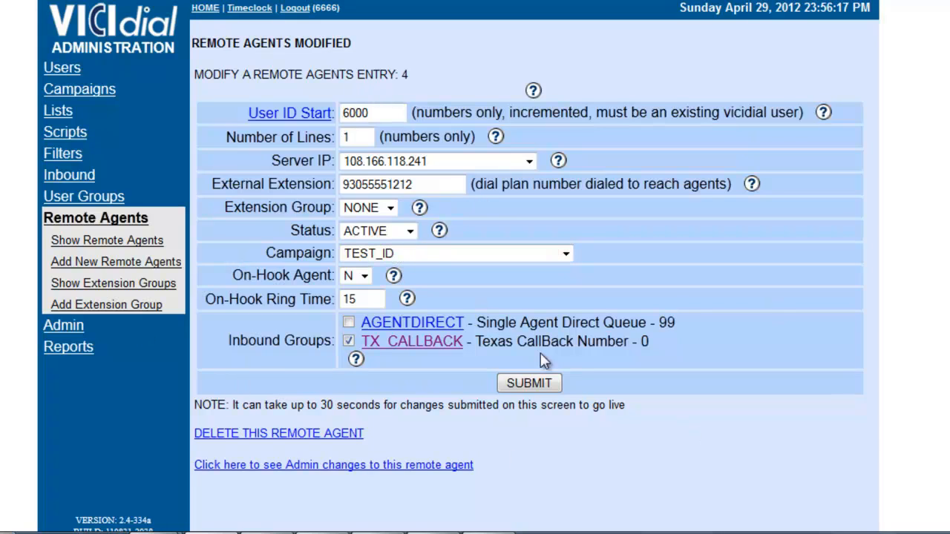
{"action": "mouse_move", "coordinate": [297, 382]}
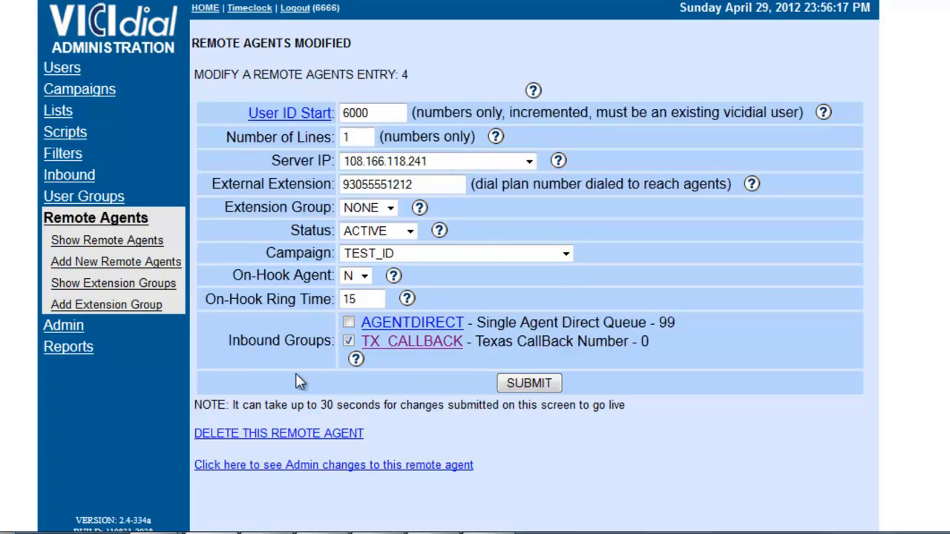